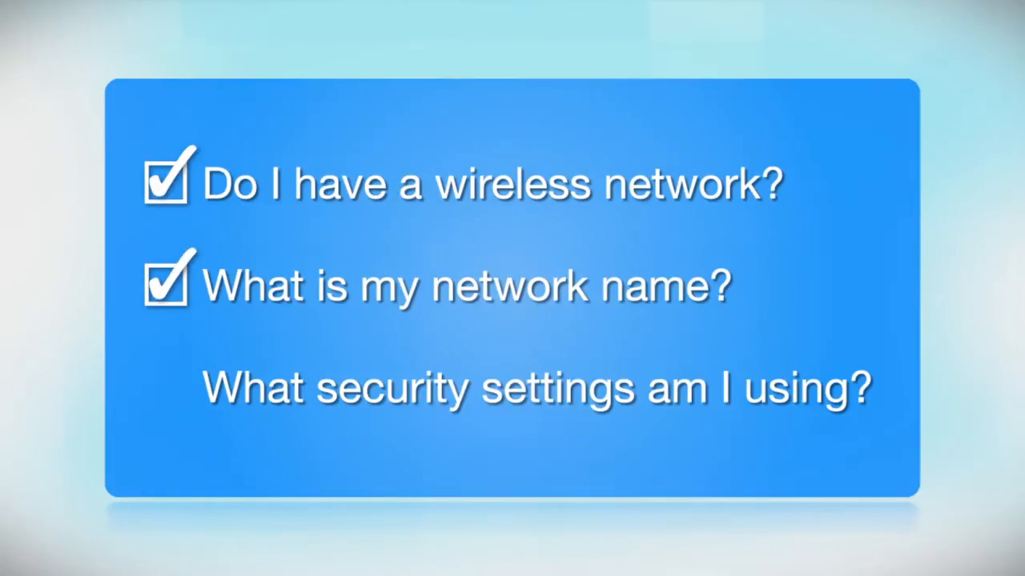
# Install the EPSON drivers and utilities package from Custom Install.
pyautogui.click(166, 386)
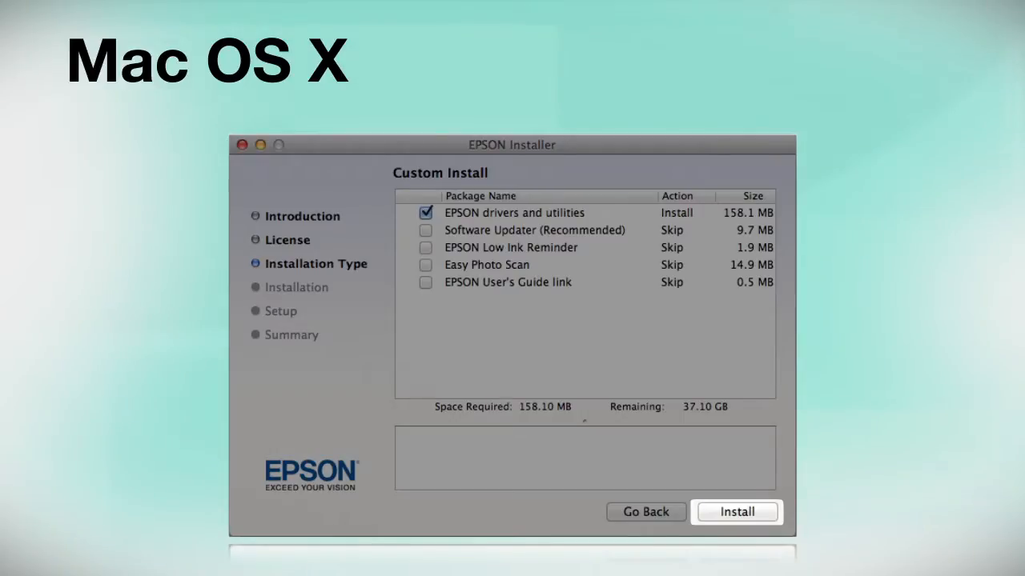
pyautogui.click(735, 512)
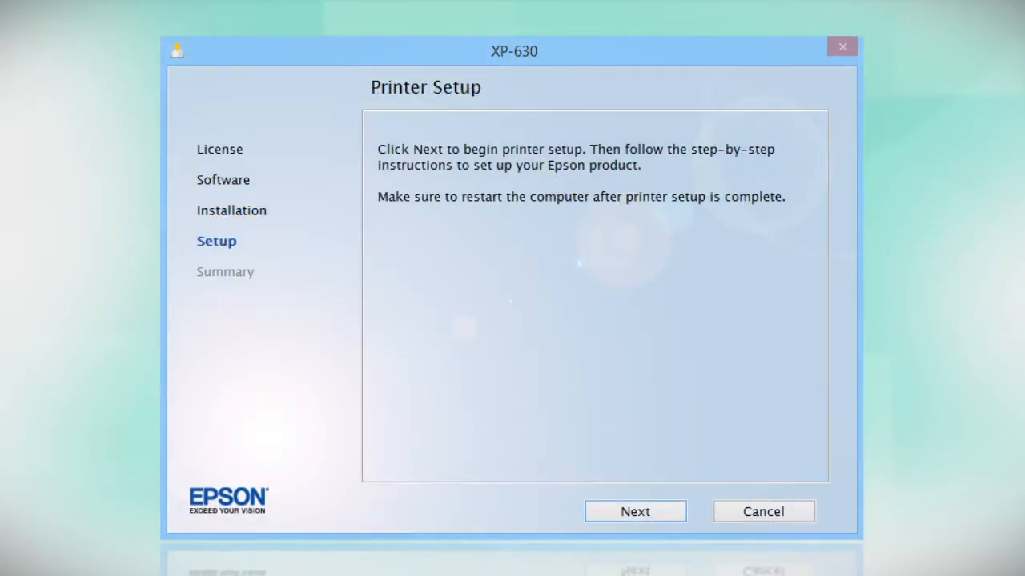
# Start printer setup and choose a wireless connection for the XP-630.
pyautogui.click(635, 511)
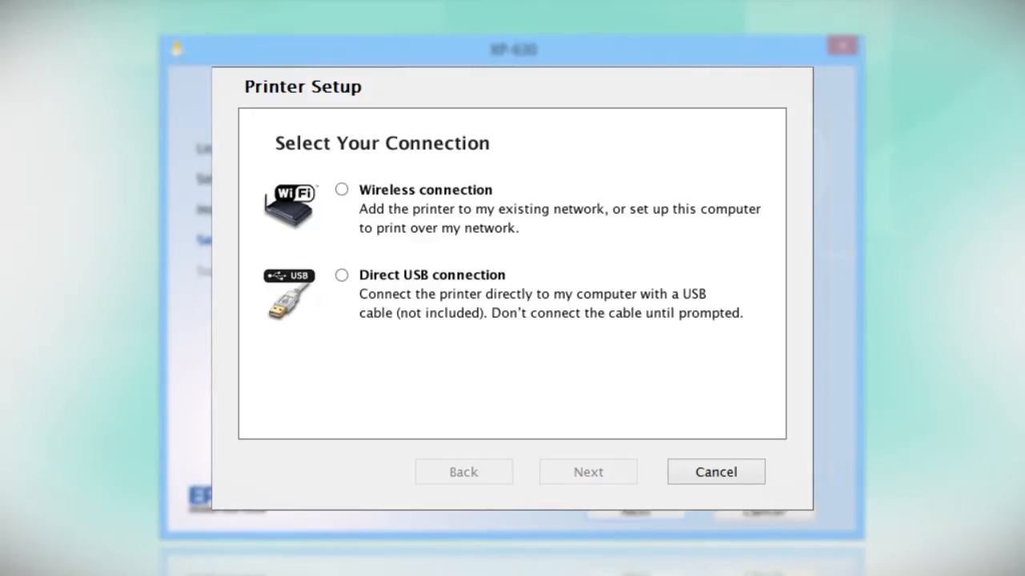
pyautogui.click(341, 190)
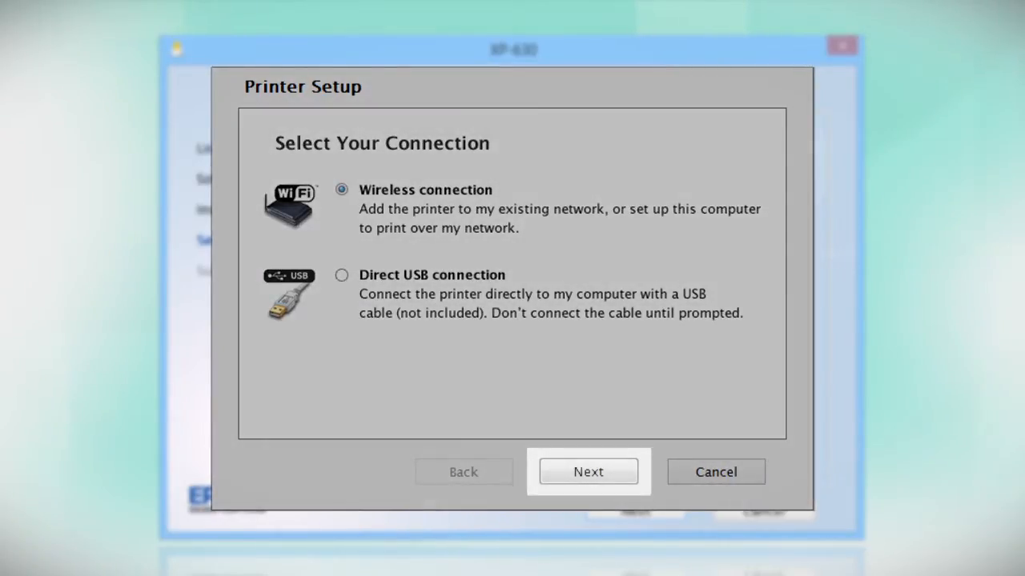
pyautogui.click(587, 472)
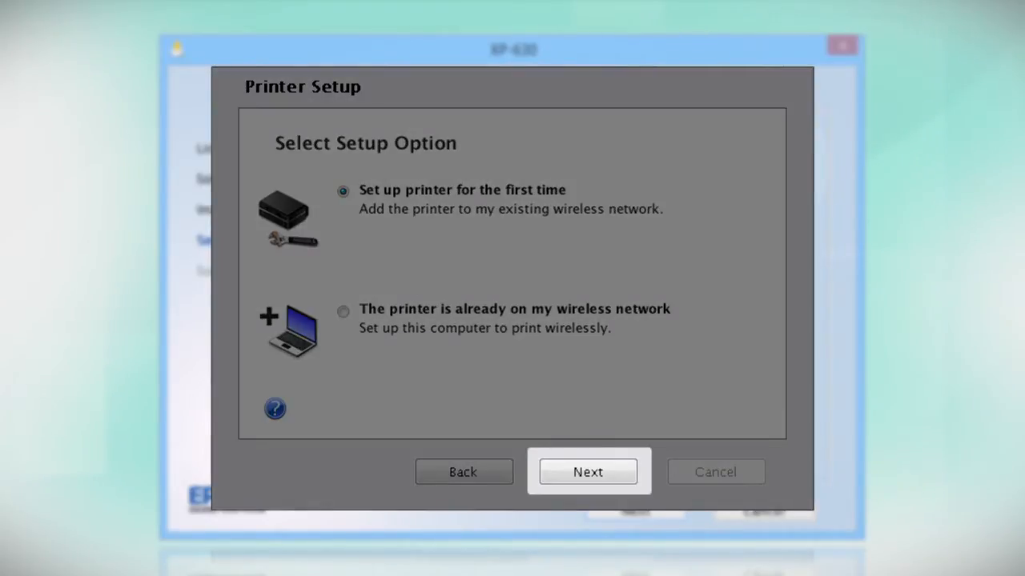
# Choose first-time setup via temporary USB cable, passing the network and ink-priming notices.
pyautogui.click(588, 471)
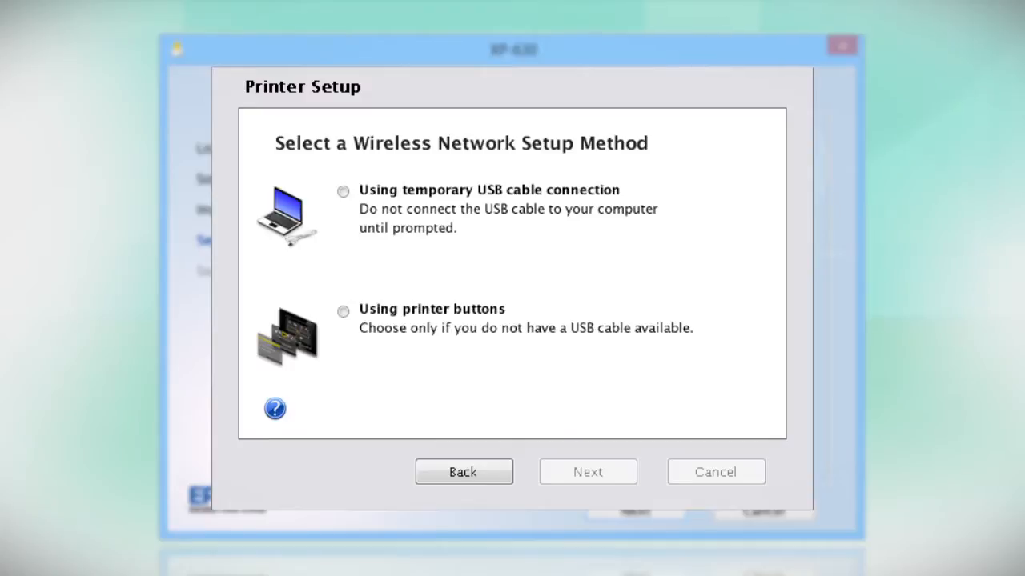
pyautogui.click(343, 191)
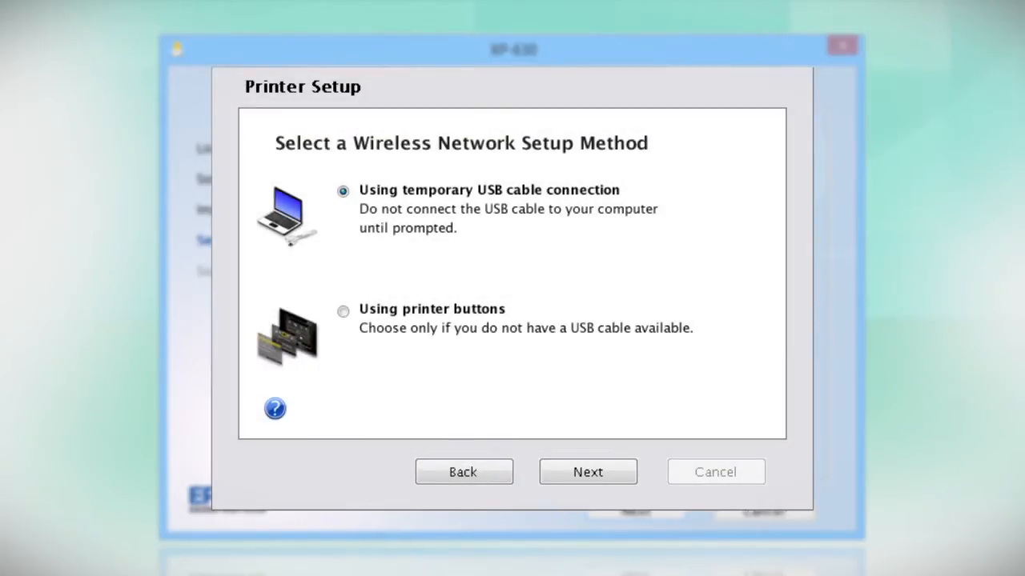
pyautogui.click(587, 471)
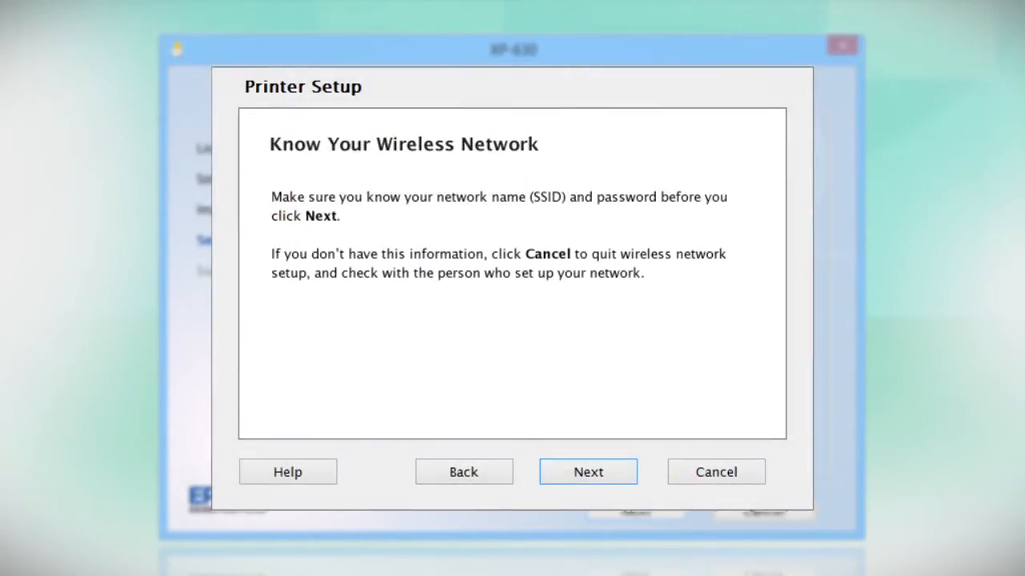
pyautogui.click(587, 471)
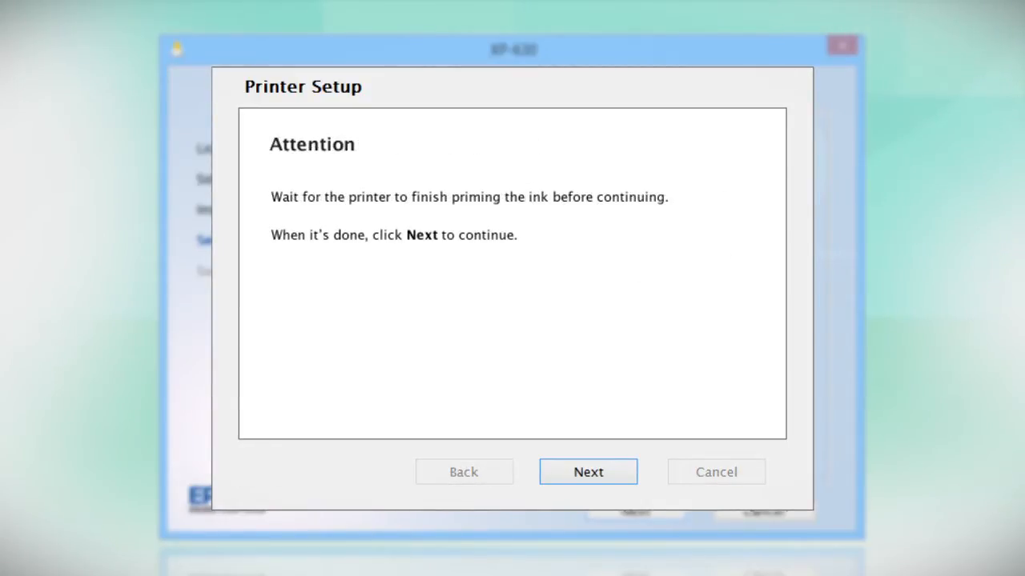
pyautogui.click(588, 472)
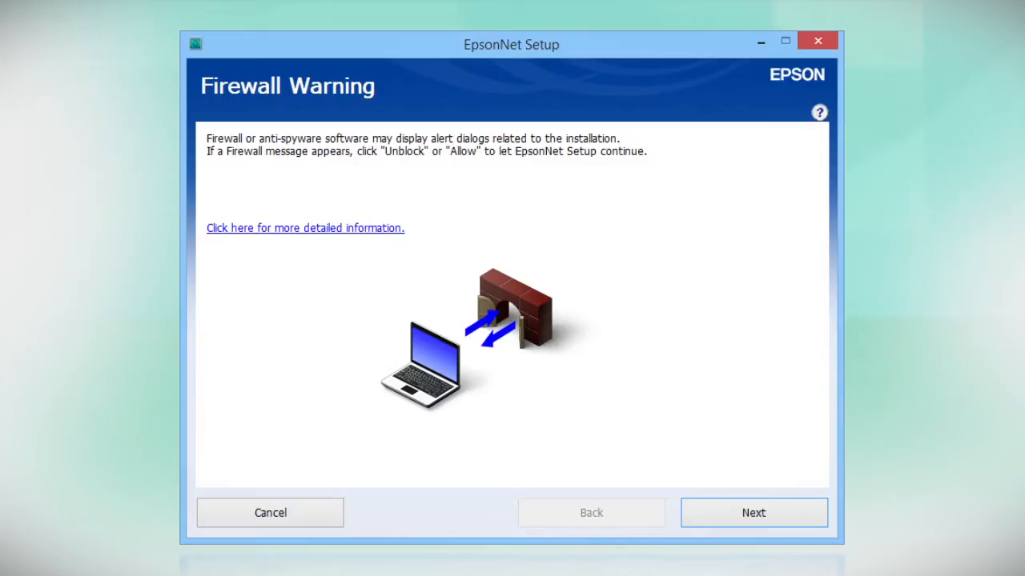
# Acknowledge EpsonNet Setup's firewall warning to reach the Wi-Fi network list.
pyautogui.click(752, 513)
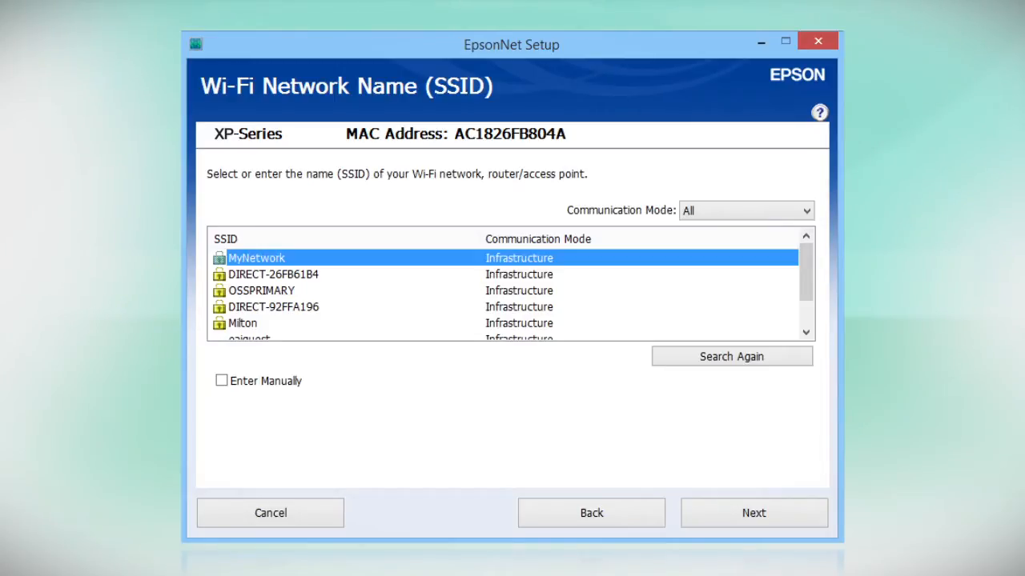
# Select MyNetwork and submit its Wi-Fi security key.
pyautogui.click(752, 512)
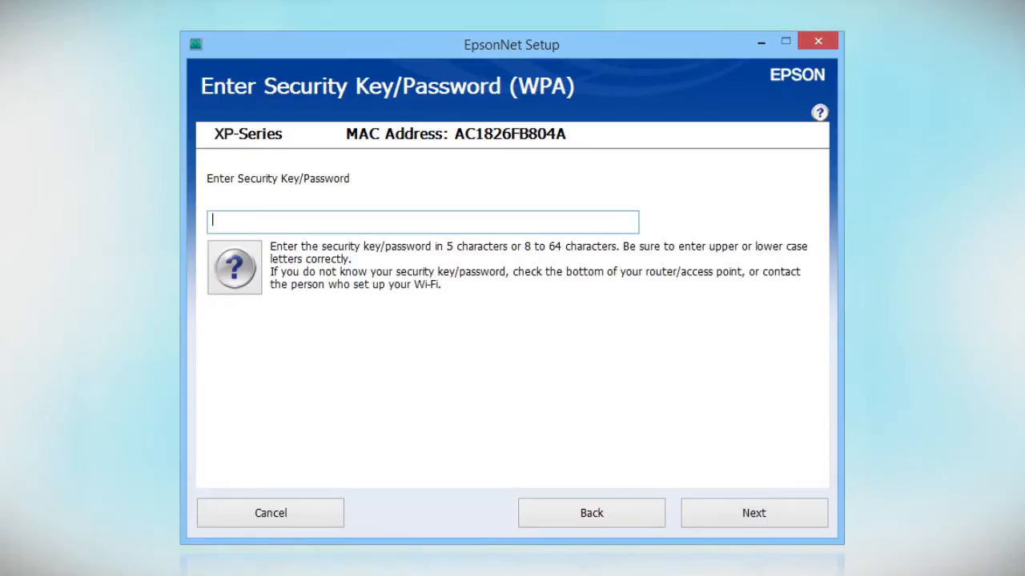
pyautogui.write('*****')
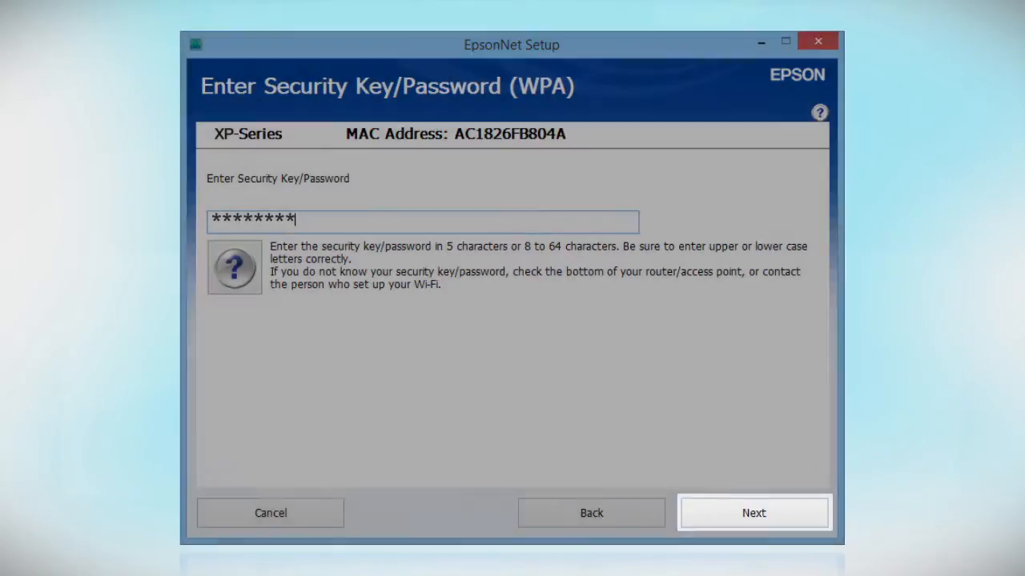
pyautogui.click(753, 512)
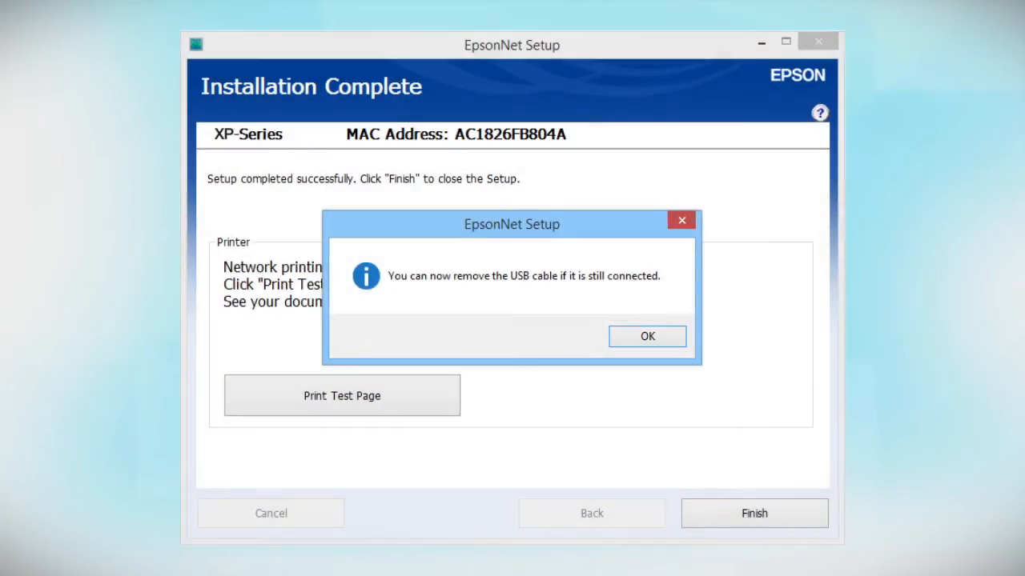
# Dismiss the USB cable removal notice and finish EpsonNet Setup.
pyautogui.click(646, 336)
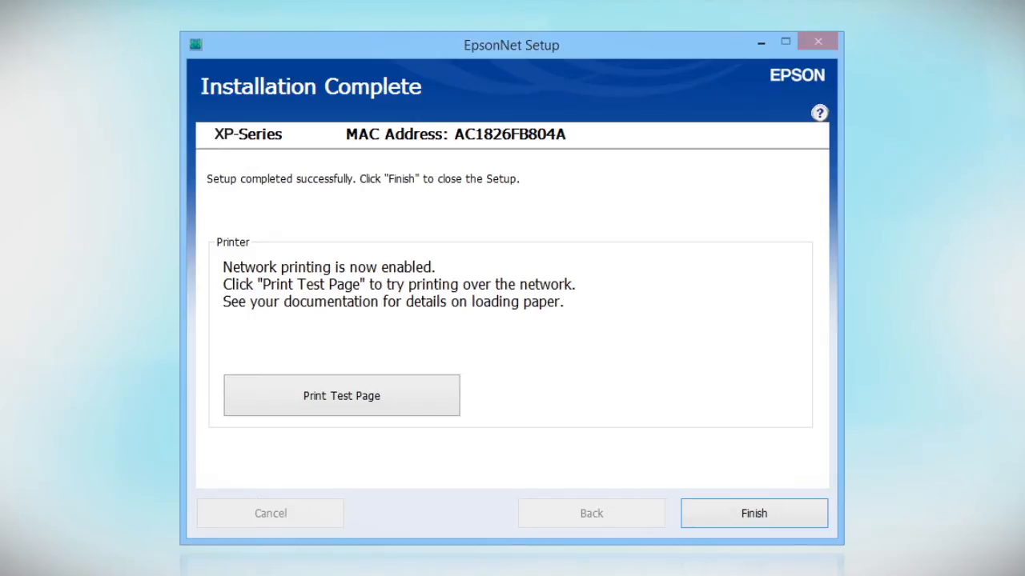
pyautogui.click(753, 513)
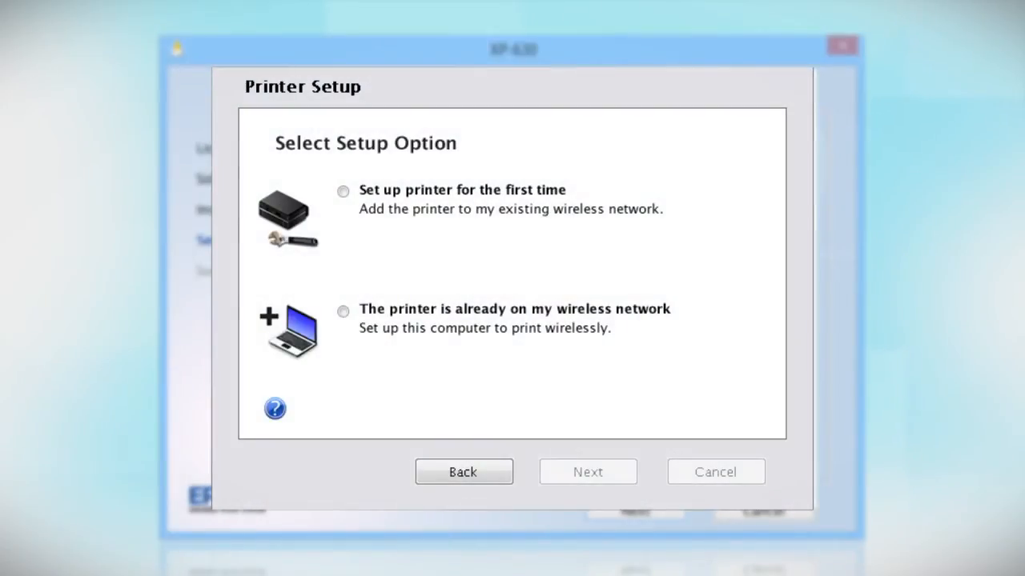
# Select 'The printer is already on my wireless network' as the setup option.
pyautogui.click(343, 311)
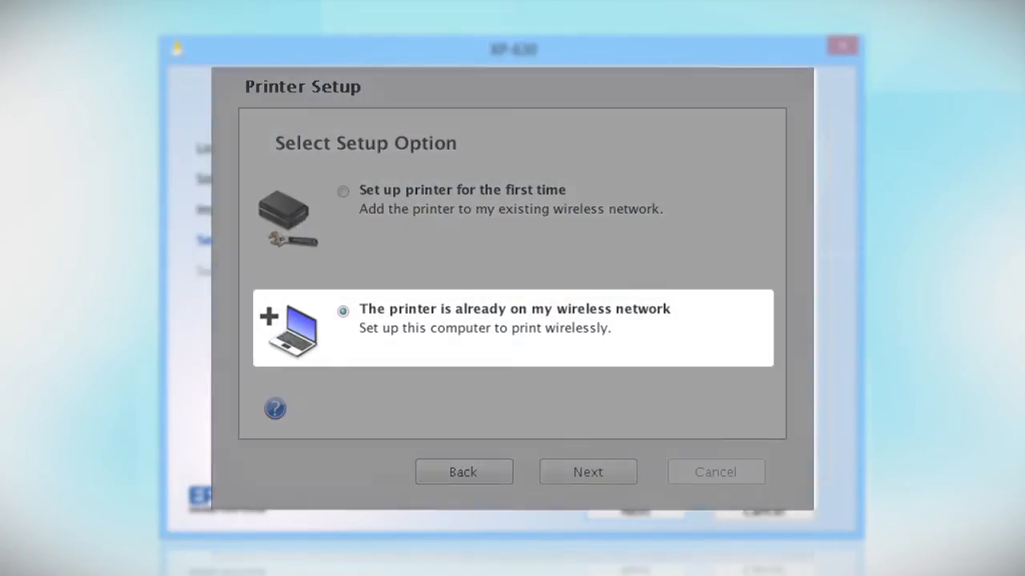